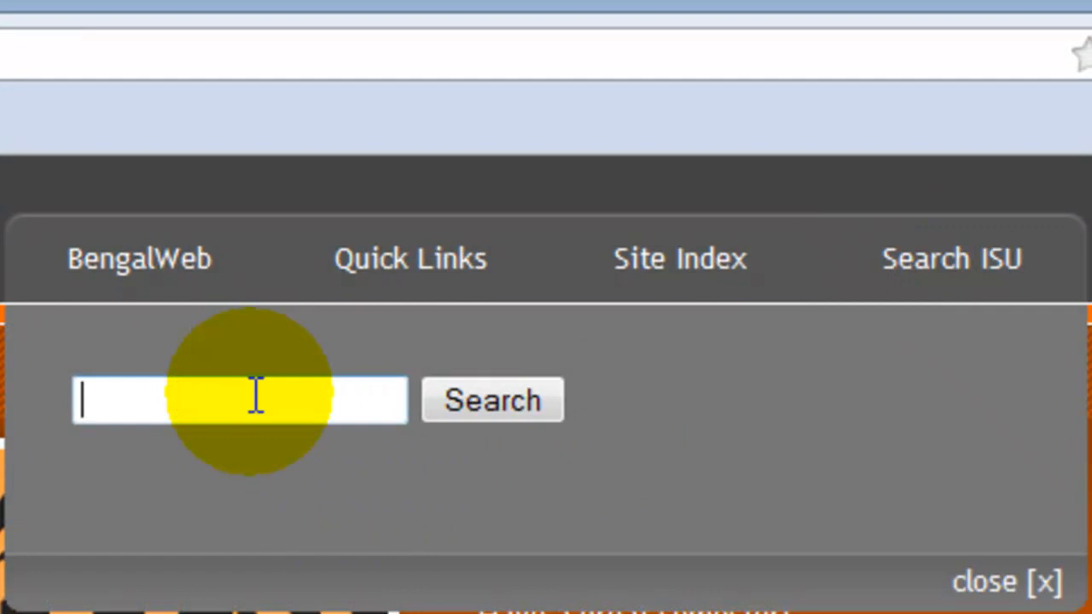
Search the ISU site and open the Aiken format quiz questions handout
click(491, 399)
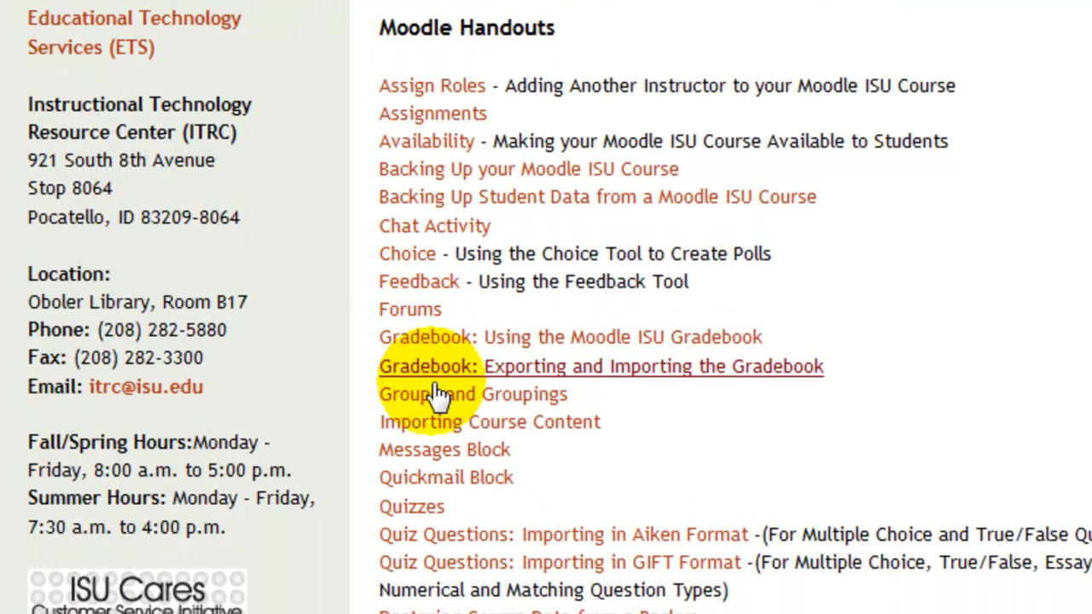
click(563, 534)
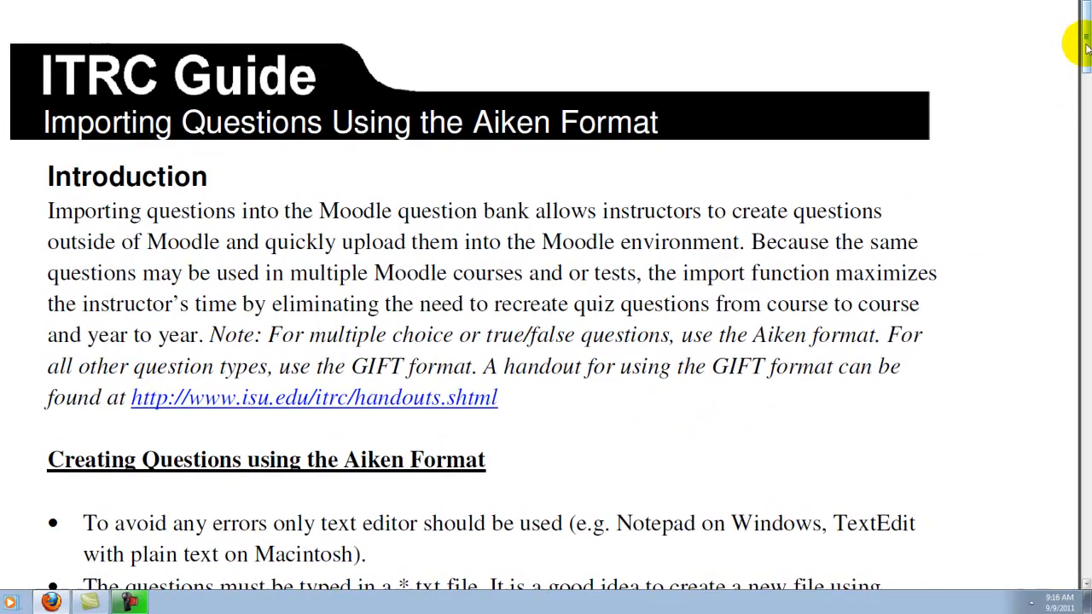
scroll(down, 3)
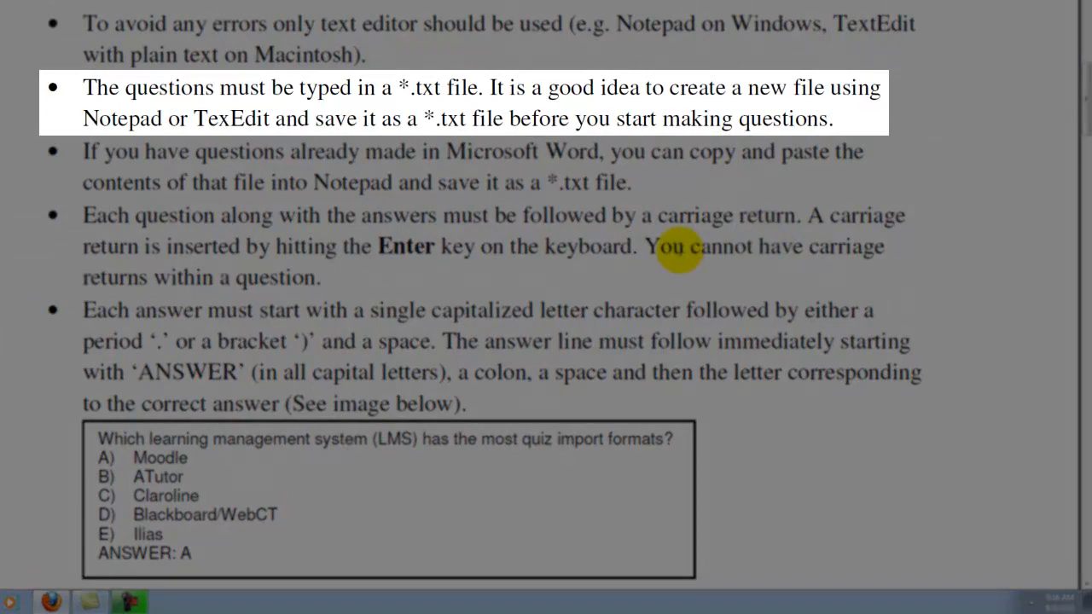
mouse_move(491, 145)
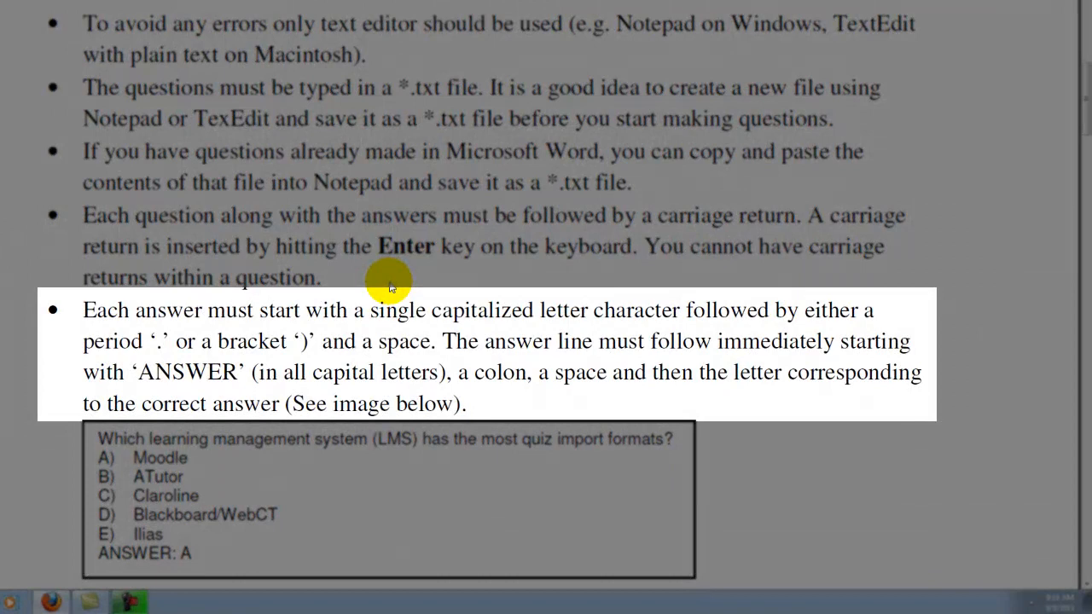
mouse_move(691, 444)
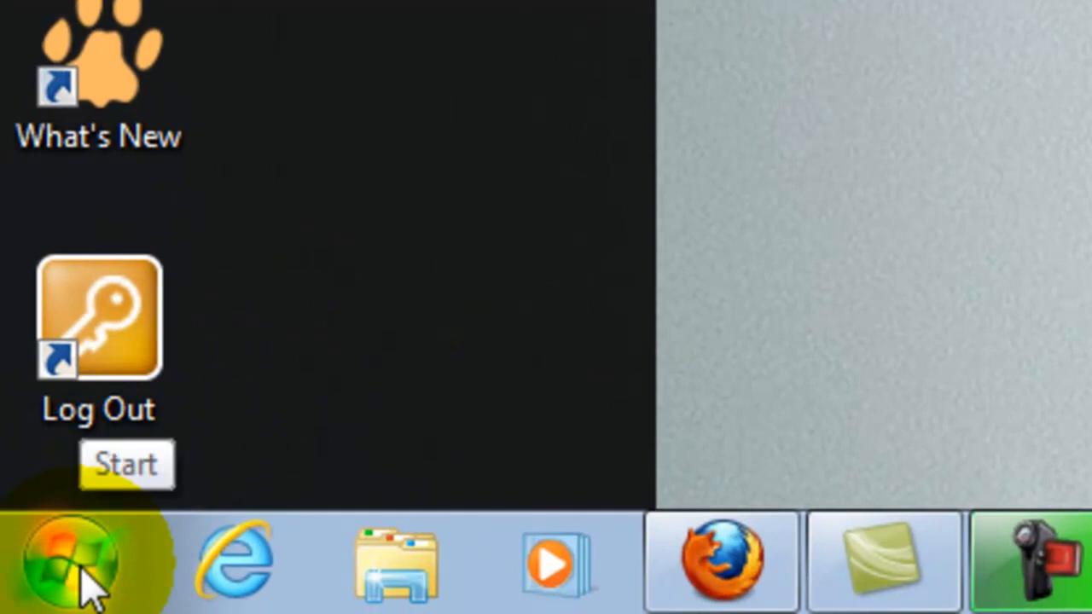
Launch Notepad from the Start menu to get a blank document
click(72, 560)
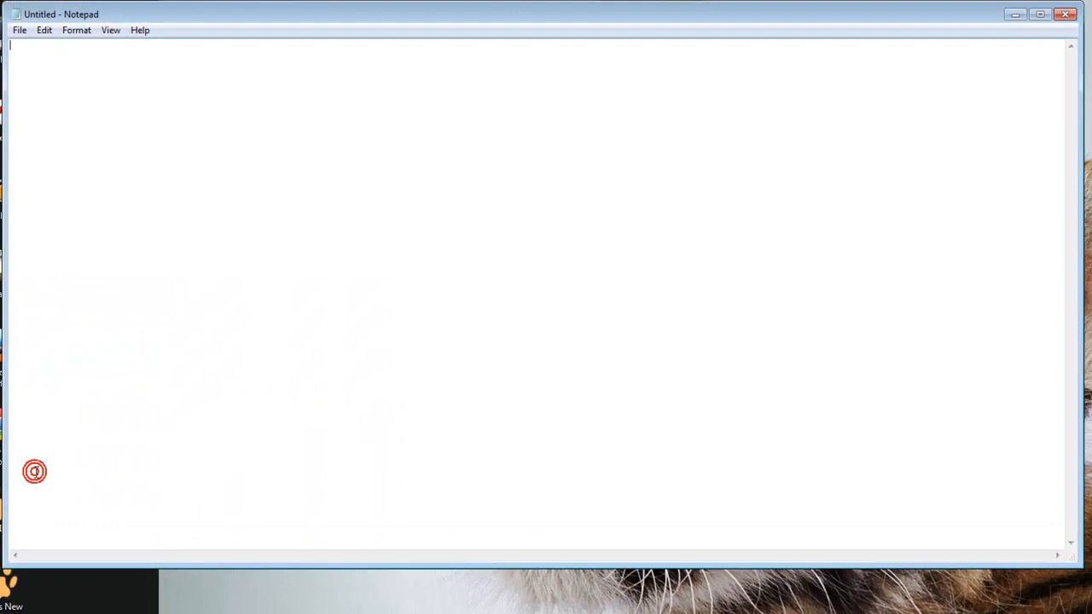
Write 'What is my first question?' with A) Cookie, B) Option and ANSWER: A on separate lines
text(wh)
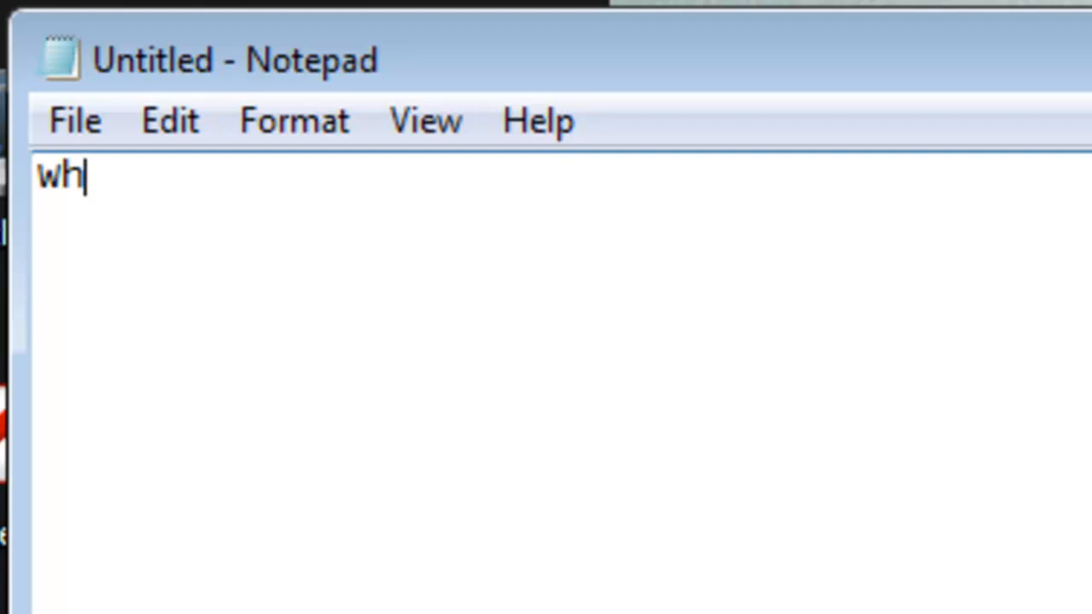
text(at is my first question?)
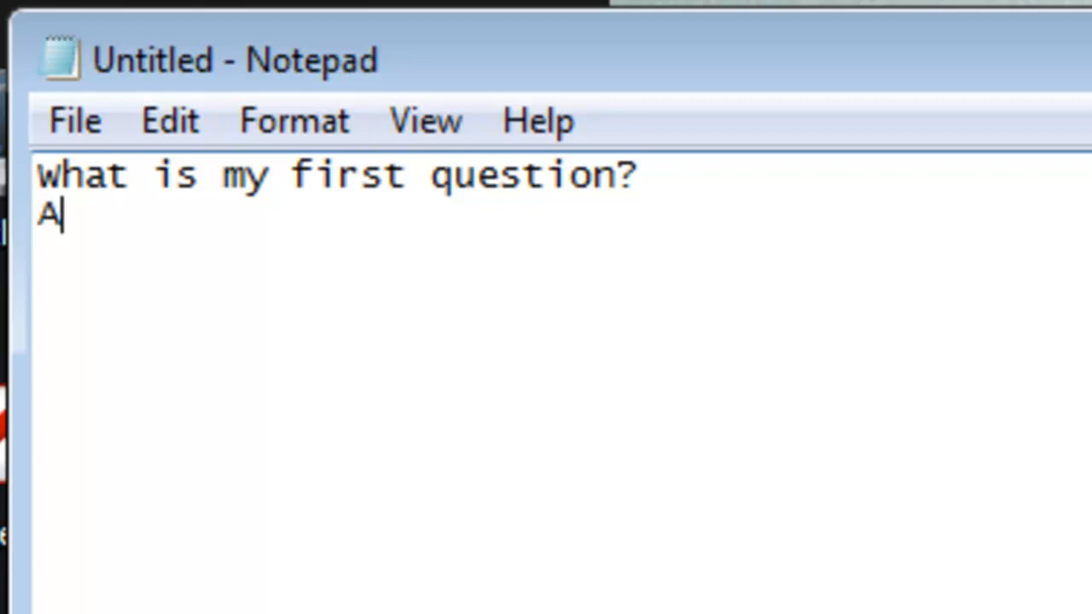
text() C)
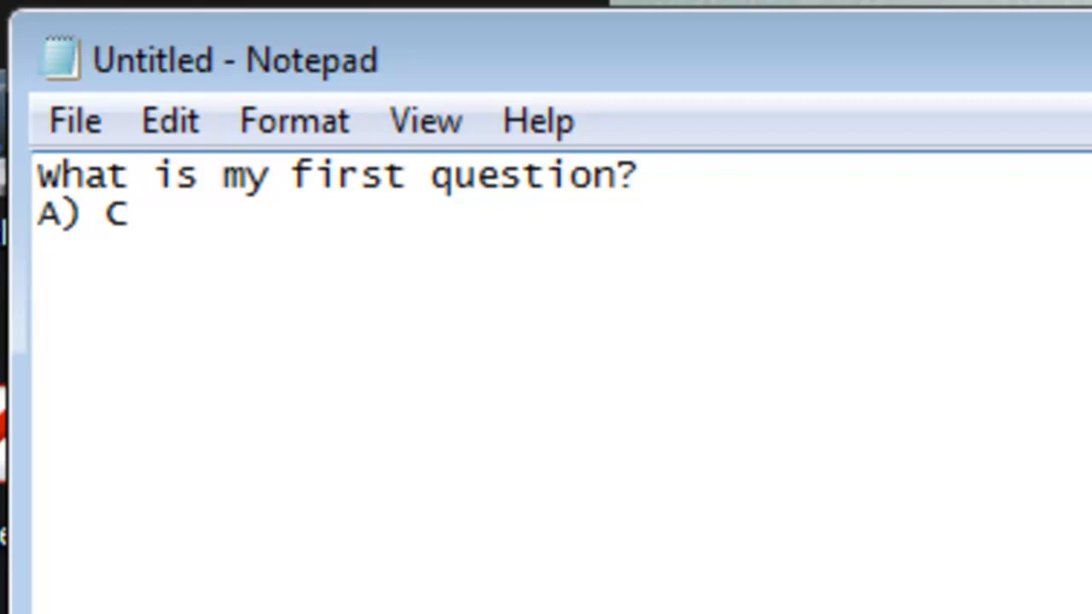
text(ookie)
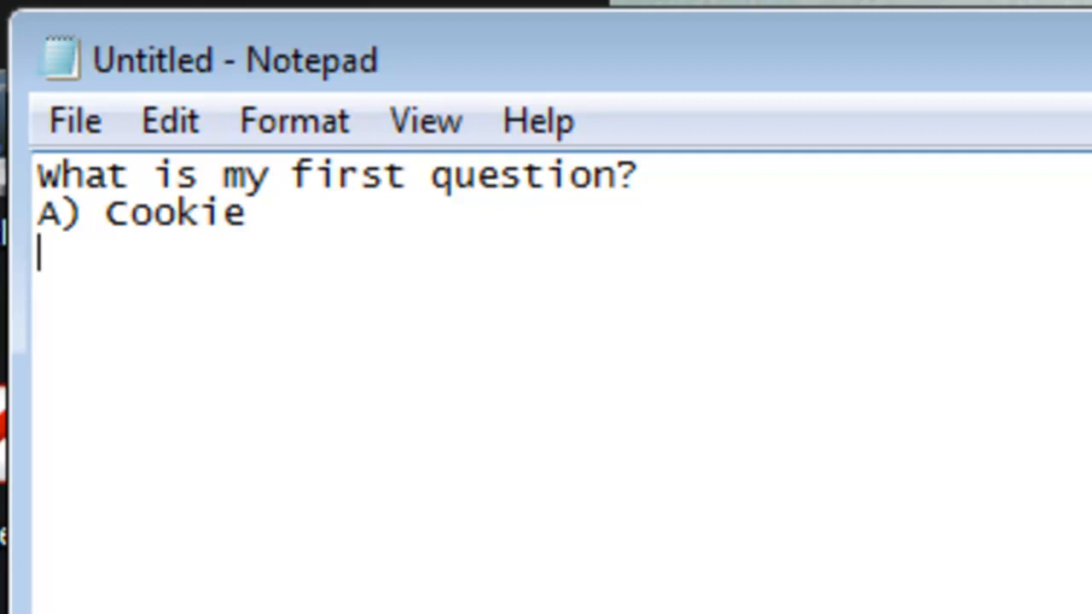
text(B))
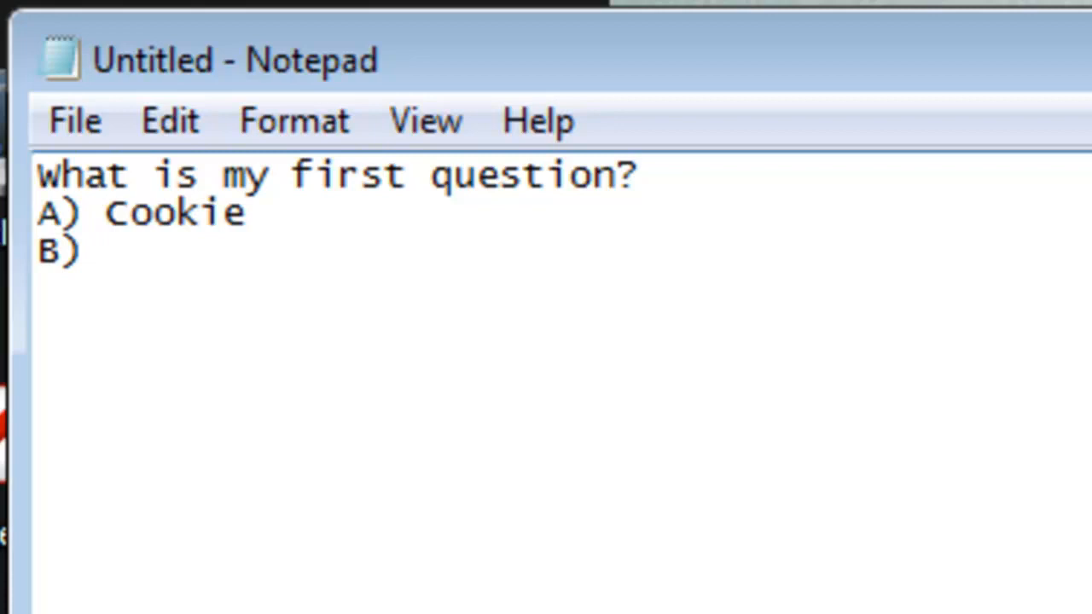
text(Option)
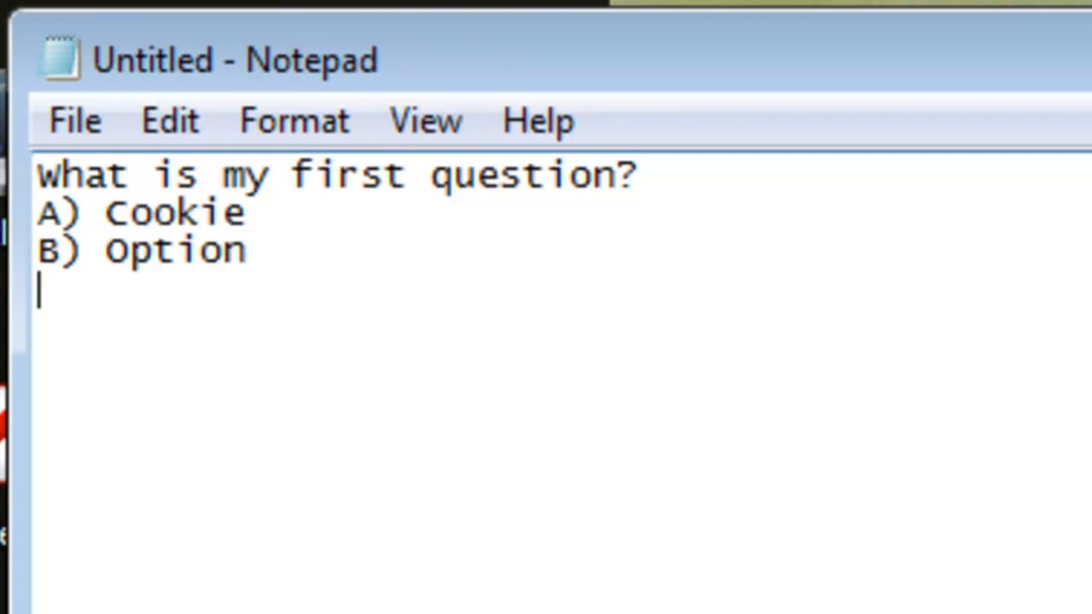
text(ANSWER)
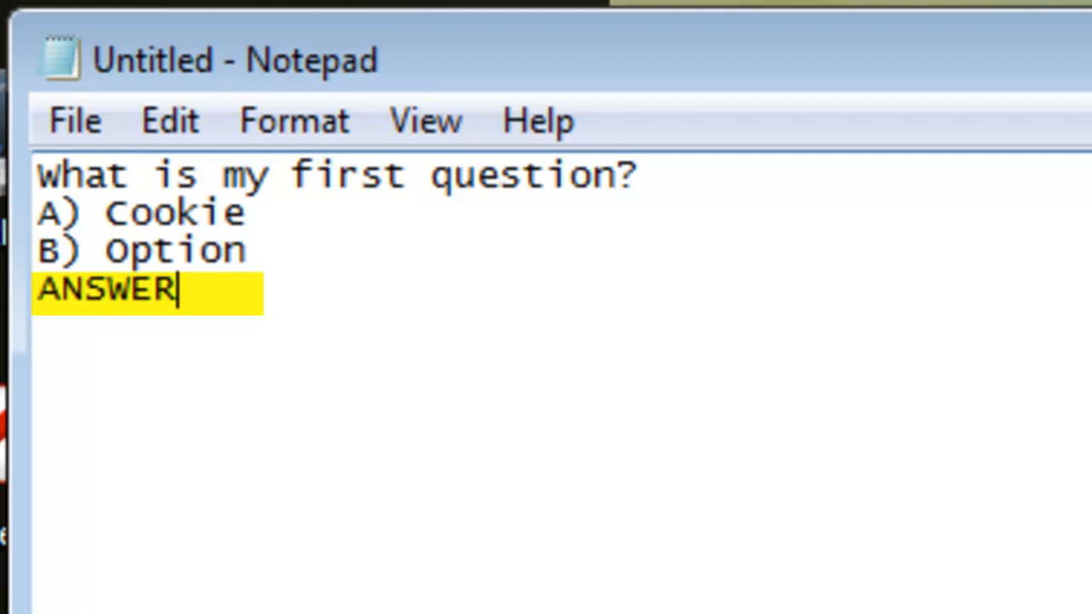
text(: A)
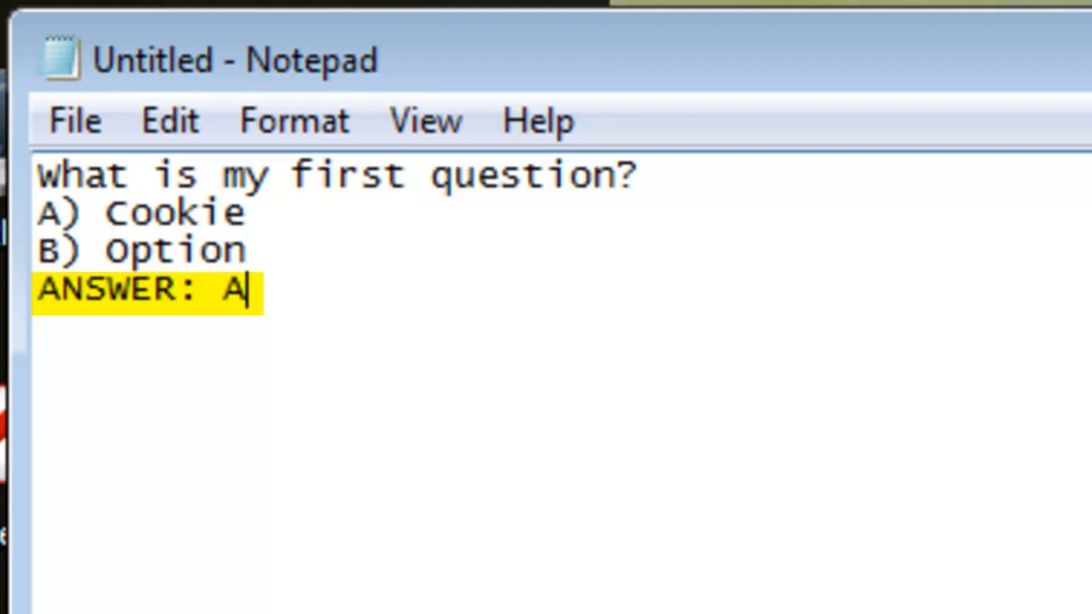
key(Enter)
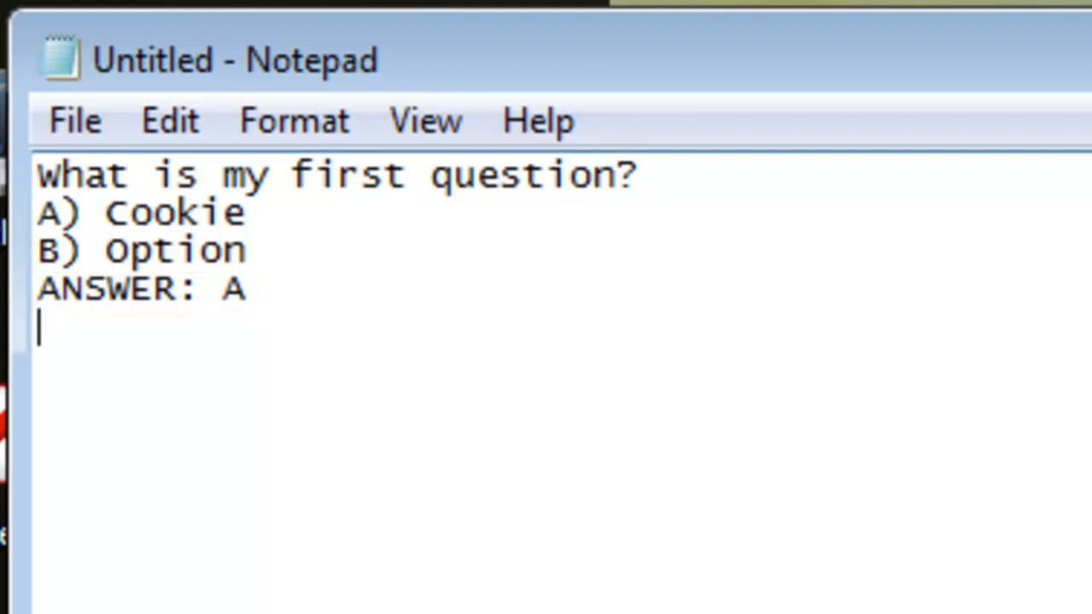
Write 'What is my second question?' with options A) Monsters and B) trees
text(W)
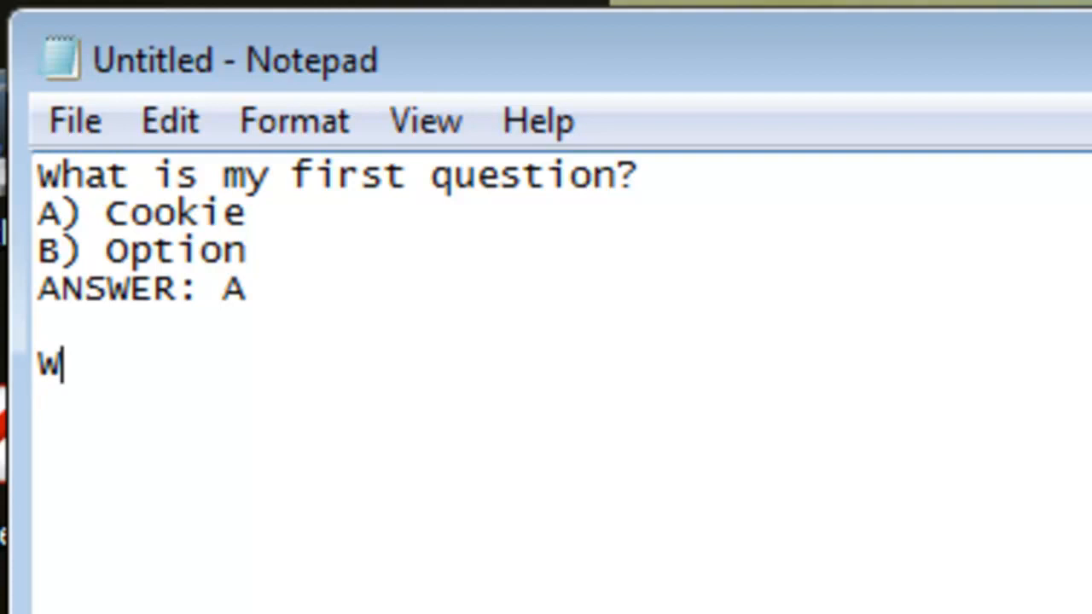
text(hat is my second question?)
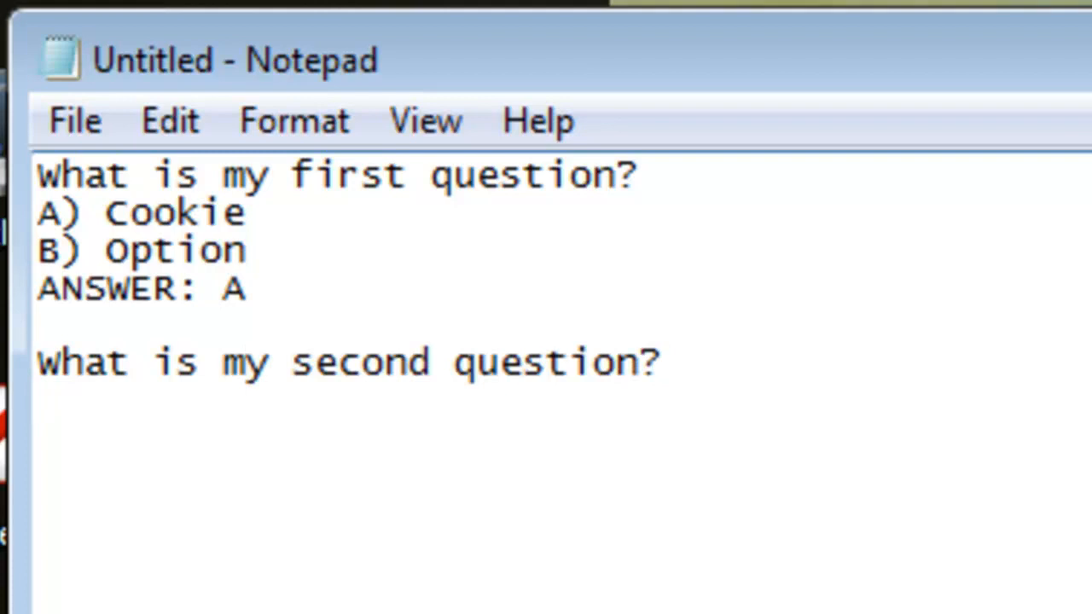
text(A))
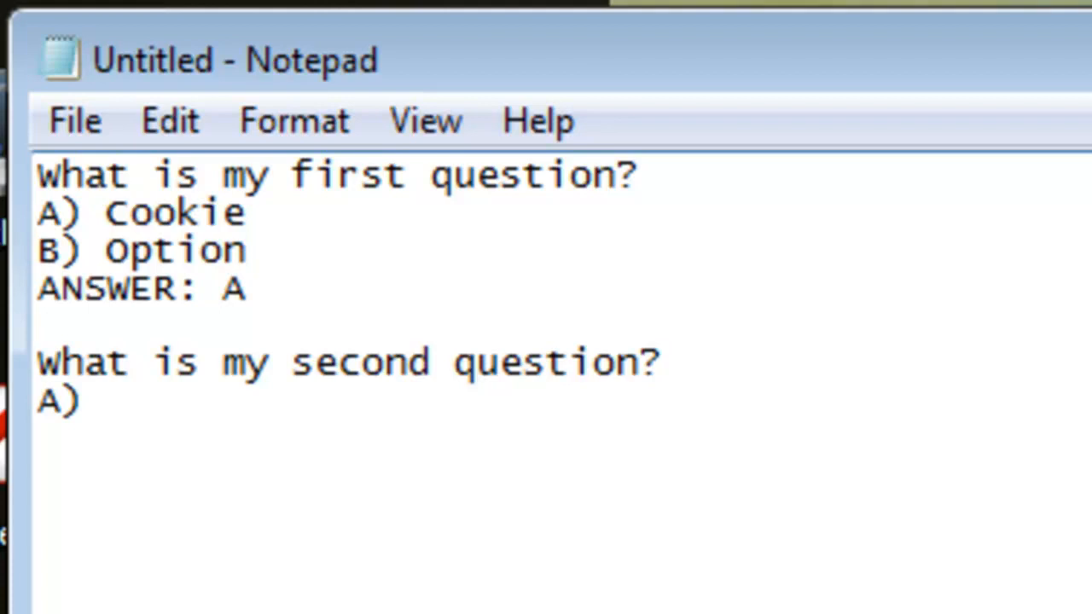
text(Monsters)
text(B)
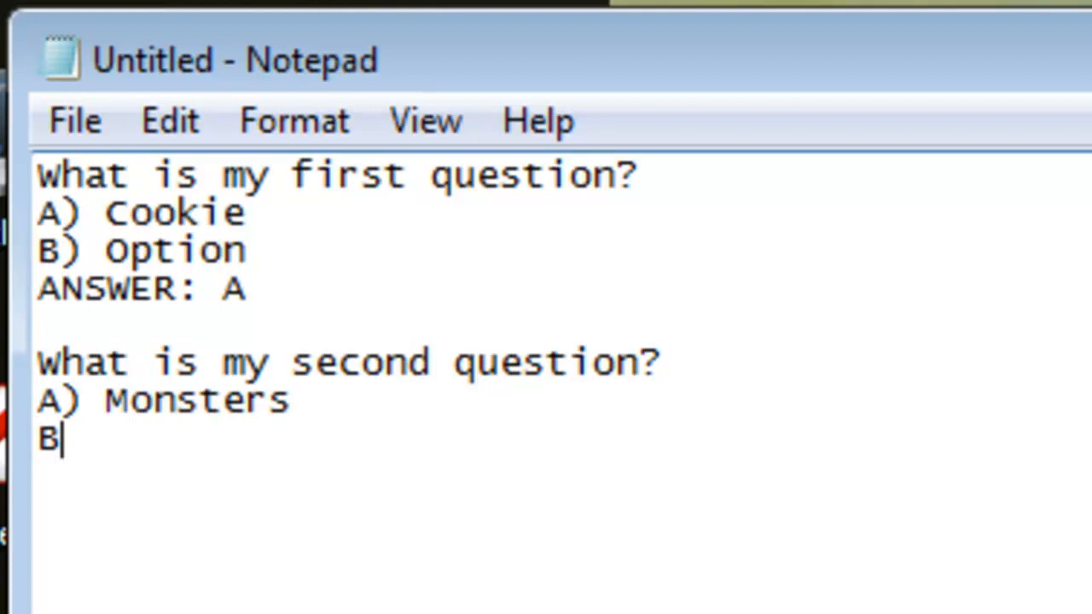
text() tre)
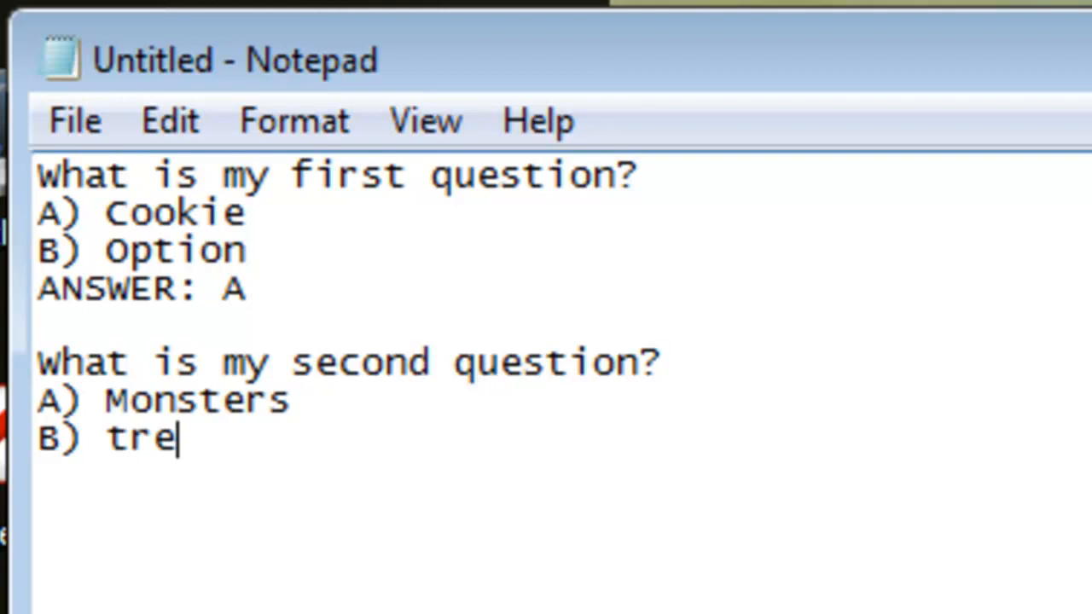
text(es)
text(ANSWER:)
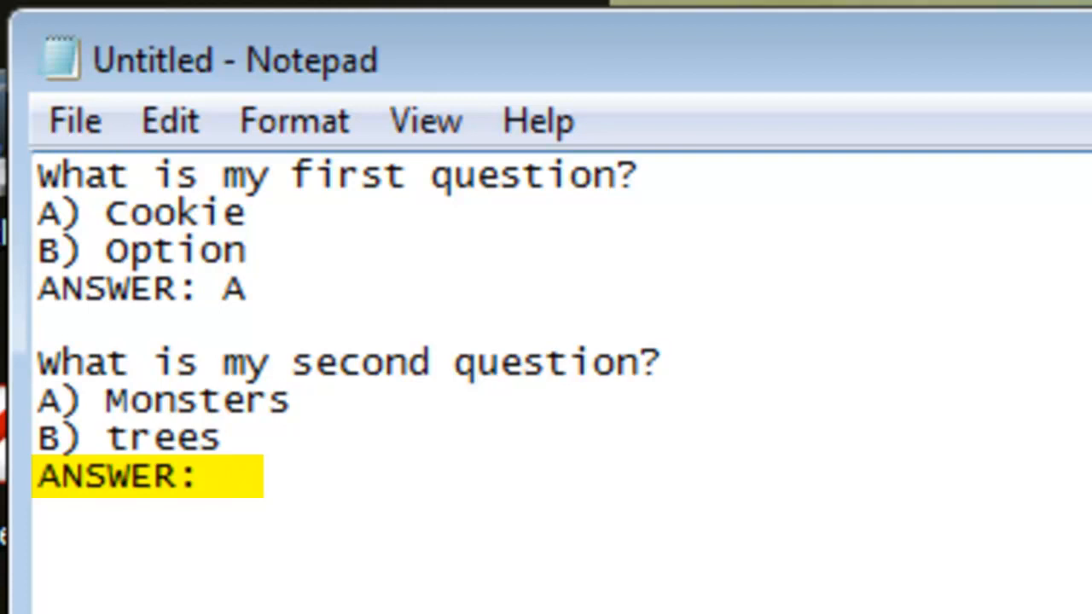
Save As to the desktop with file name Question as a text document
click(75, 119)
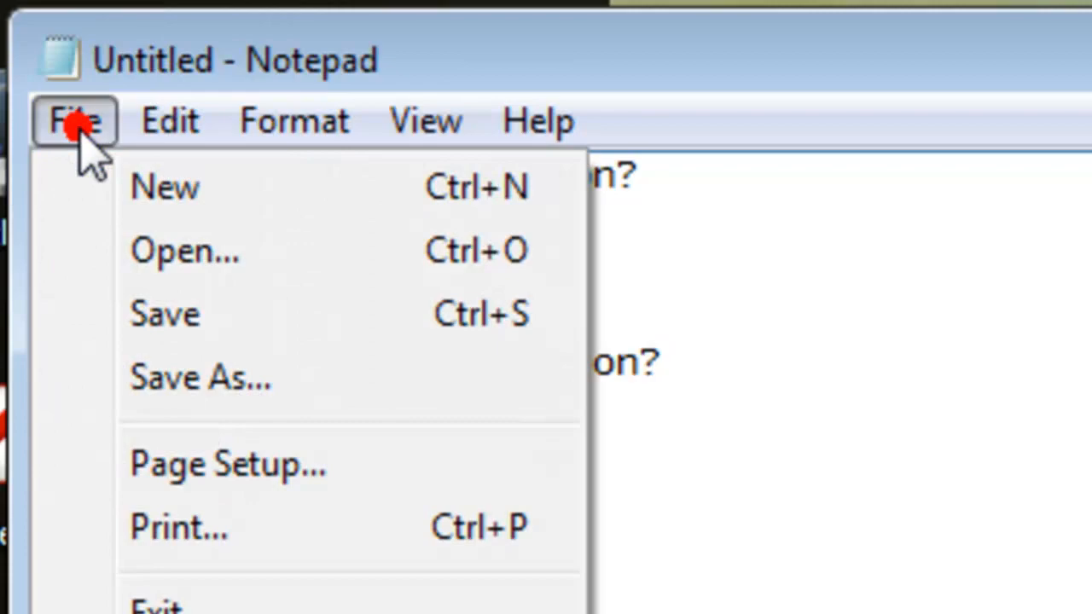
click(201, 378)
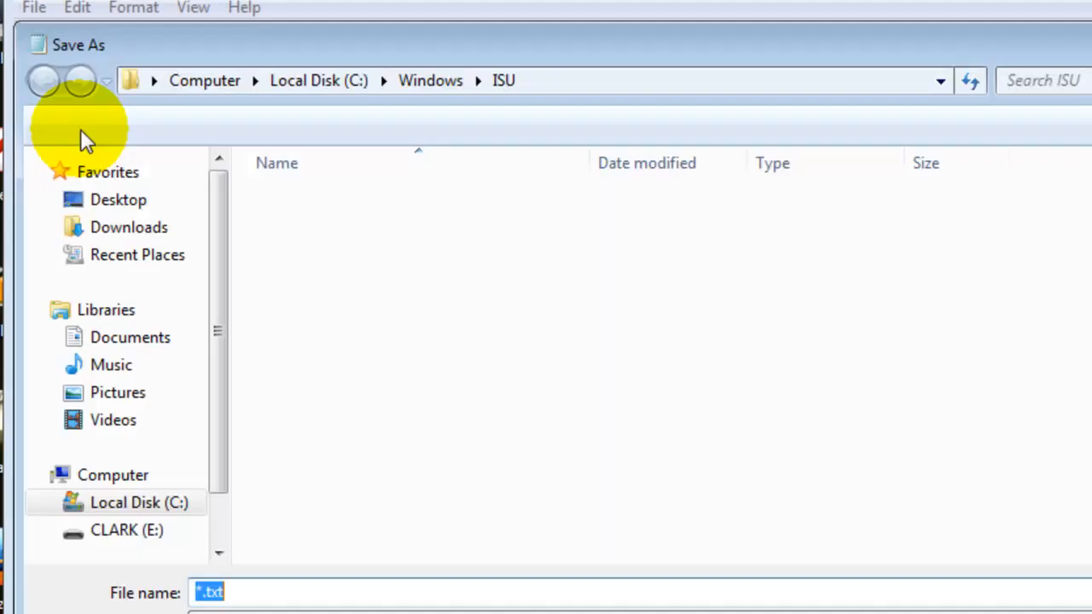
click(118, 198)
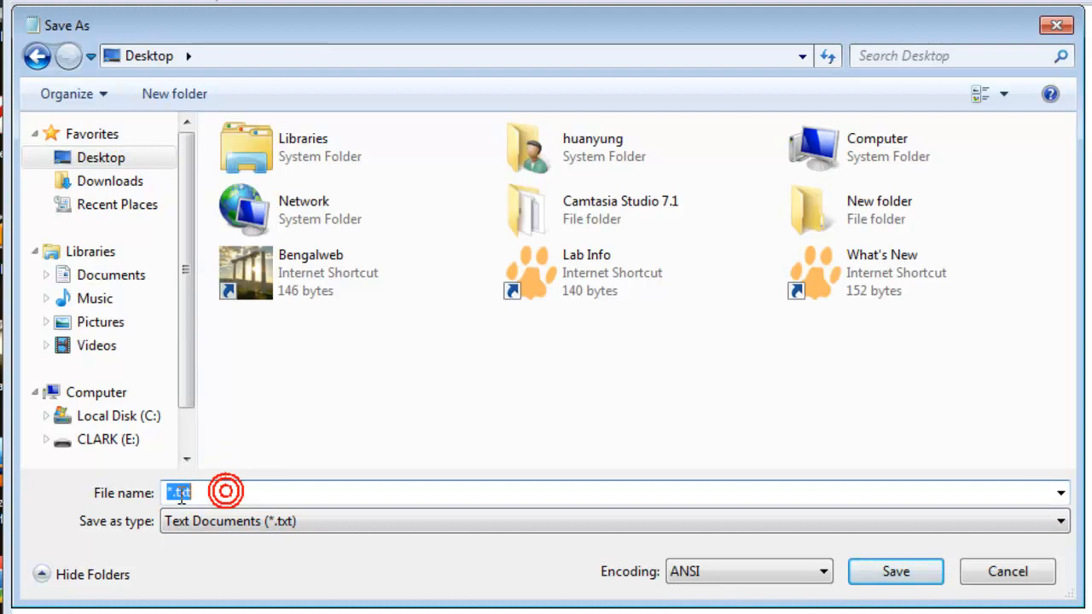
text(Question)
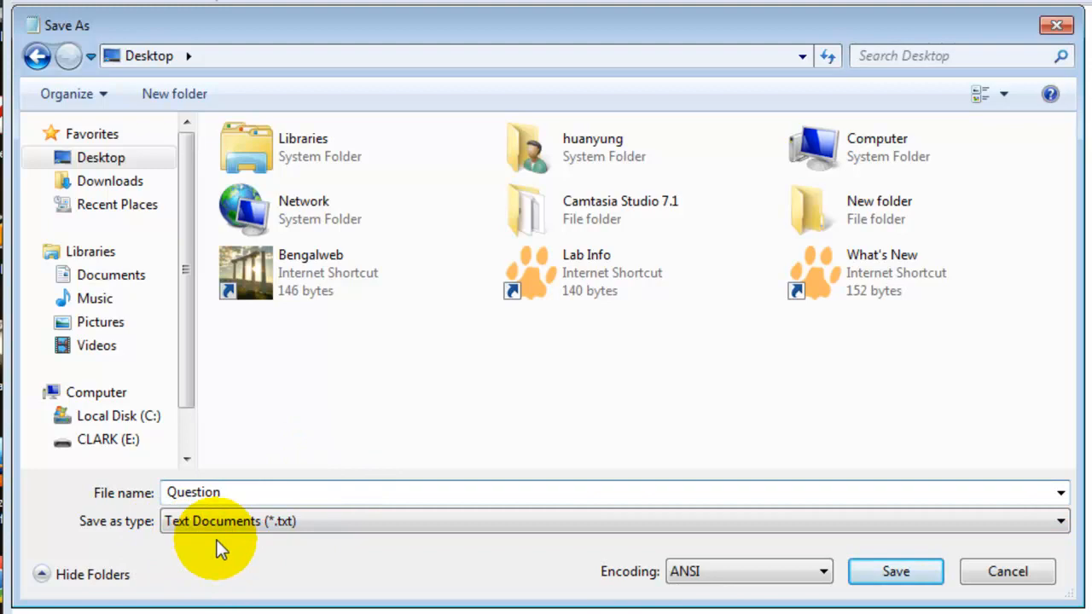